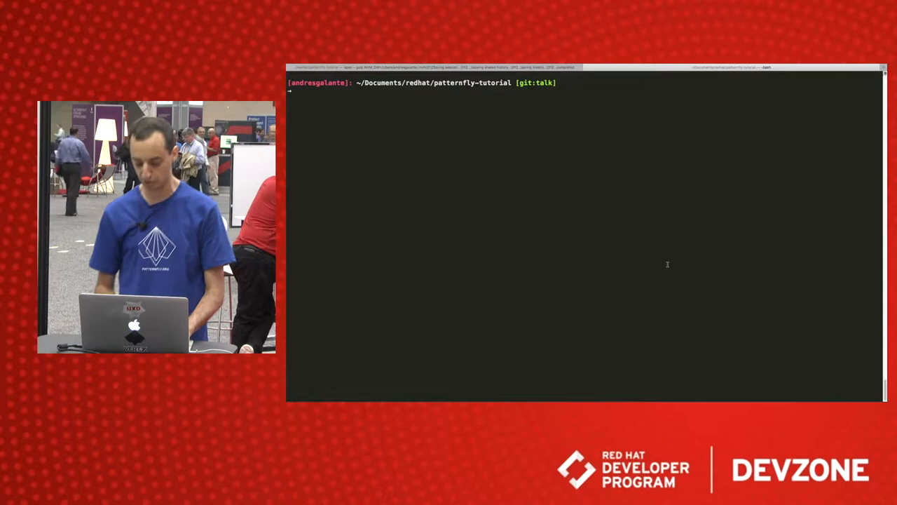
Install the PatternFly package with npm install patternfly in the tutorial folder
{"action": "type", "text": "npm install"}
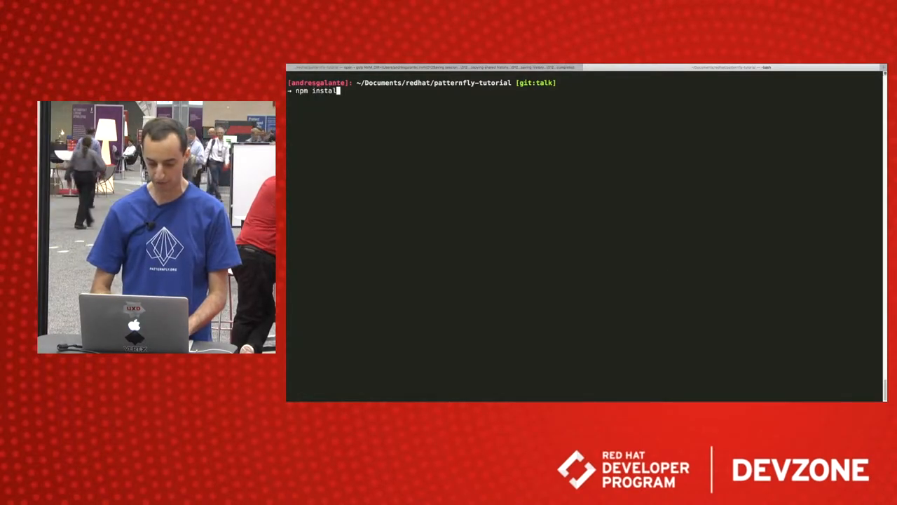
{"action": "type", "text": "patternfly"}
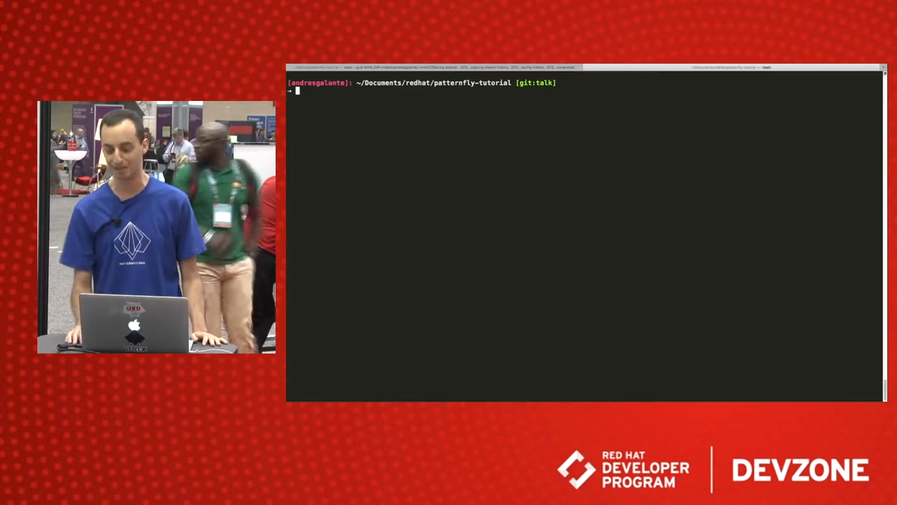
Create an empty index.html with touch and open it in Atom
{"action": "type", "text": "touch ind"}
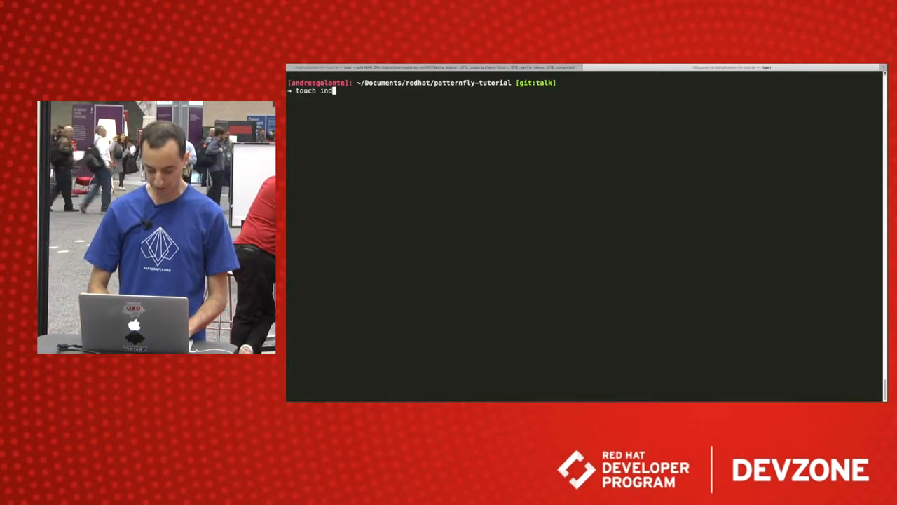
{"action": "type", "text": "ex"}
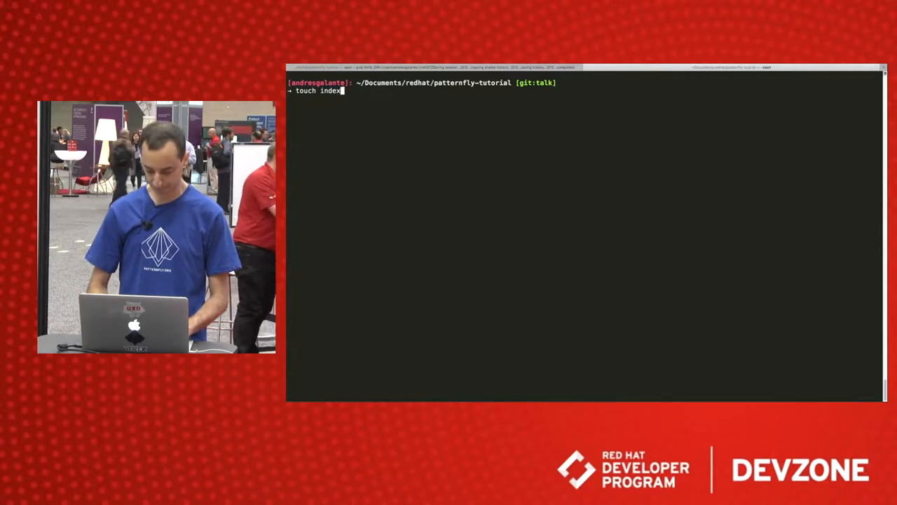
{"action": "type", "text": ".html"}
{"action": "type", "text": "a"}
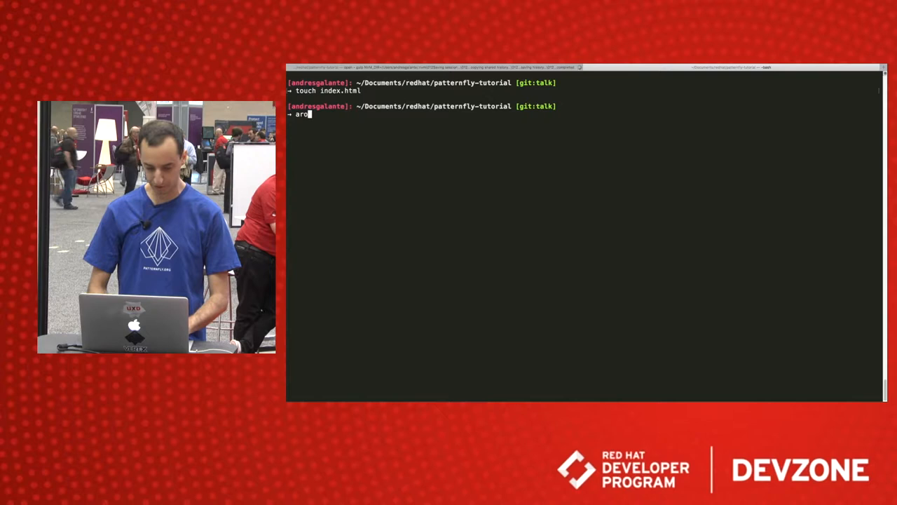
{"action": "type", "text": "tom index"}
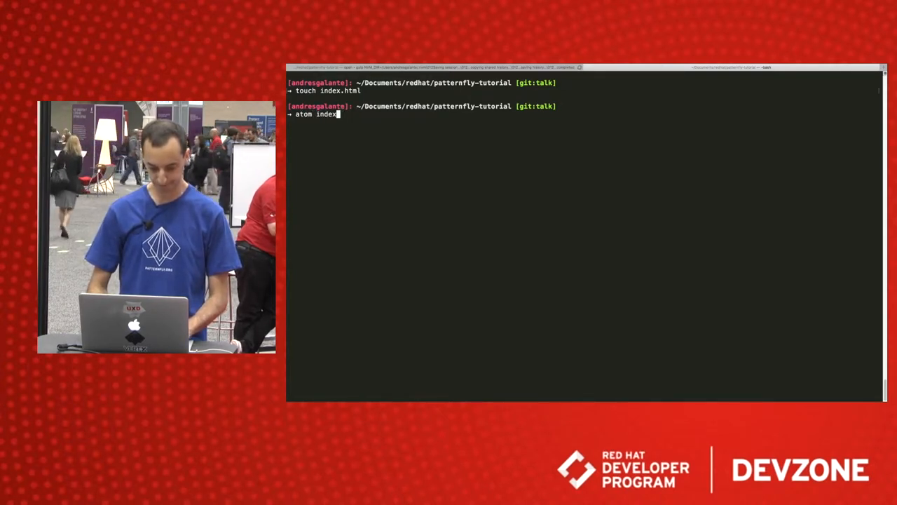
{"action": "key", "text": "Return"}
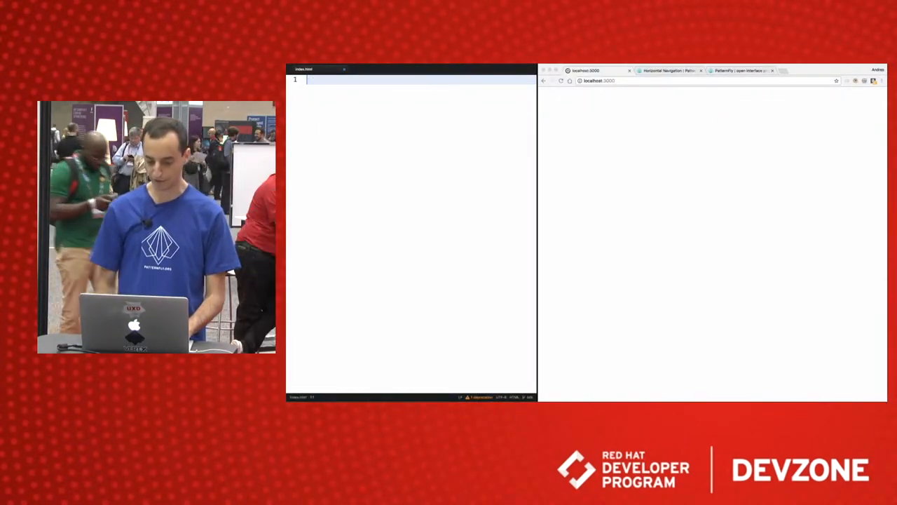
Insert the Patternfly Dashboard head, PatternFly CSS links and D3/C3/init scripts via pf- snippets, leaving the body empty
{"action": "type", "text": "pf-h"}
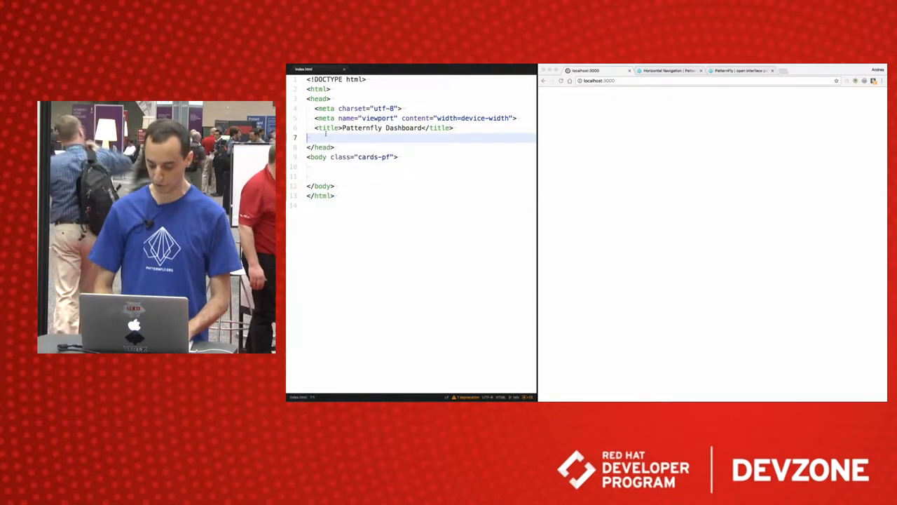
{"action": "type", "text": "pf-"}
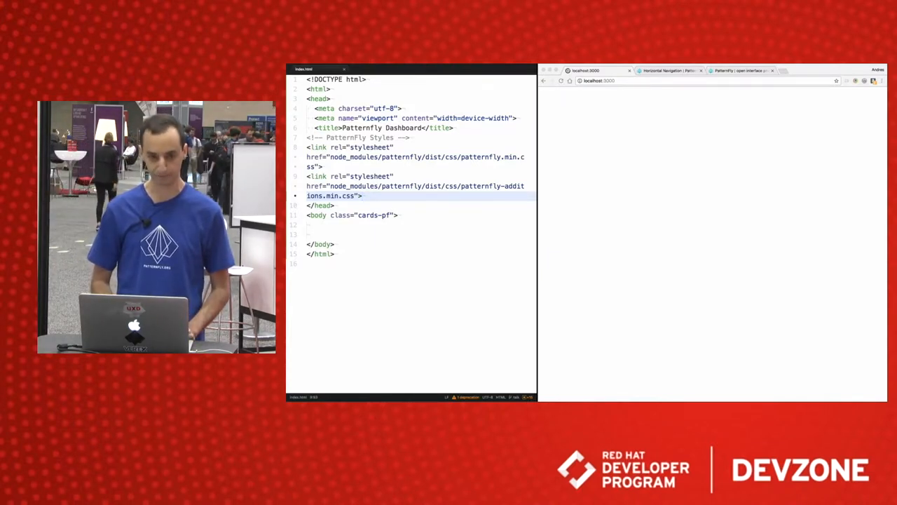
{"action": "type", "text": "pf-"}
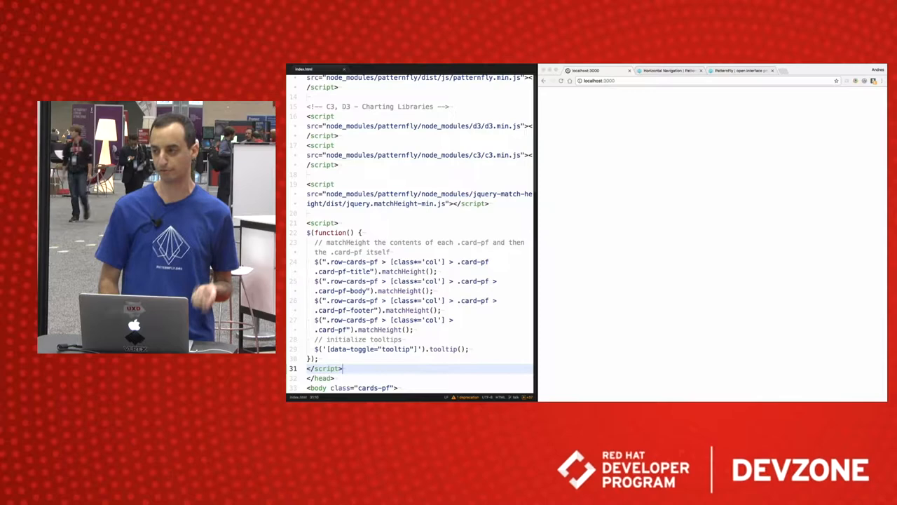
{"action": "scroll", "scroll_direction": "up", "scroll_amount": 3}
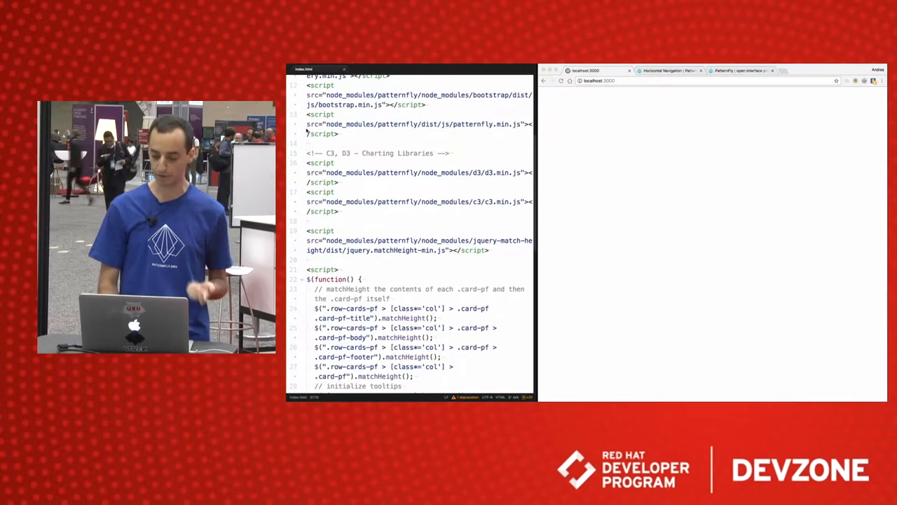
{"action": "scroll", "scroll_direction": "up", "scroll_amount": 3}
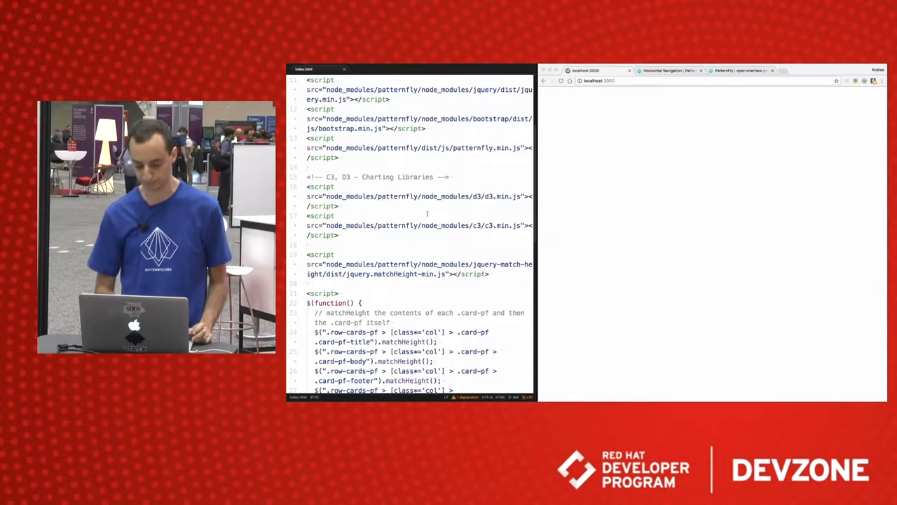
{"action": "scroll", "scroll_direction": "down", "scroll_amount": 3}
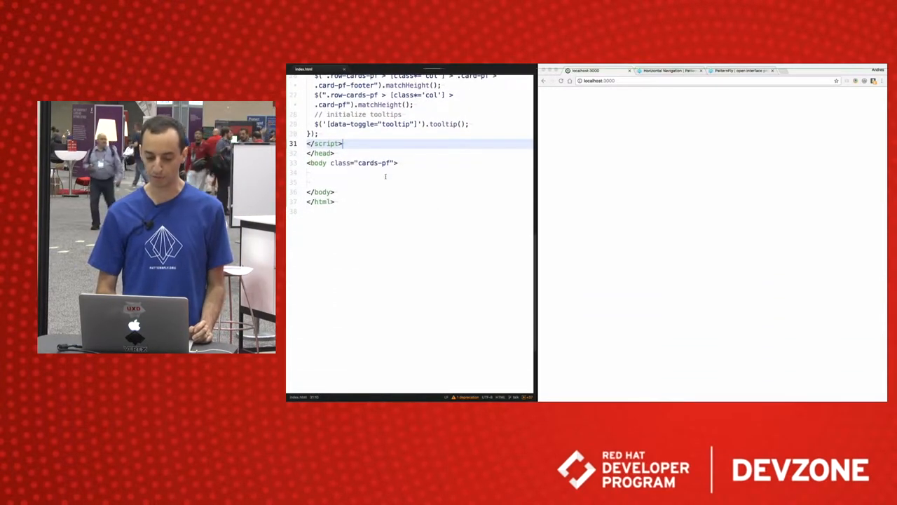
{"action": "left_click", "coordinate": [380, 173]}
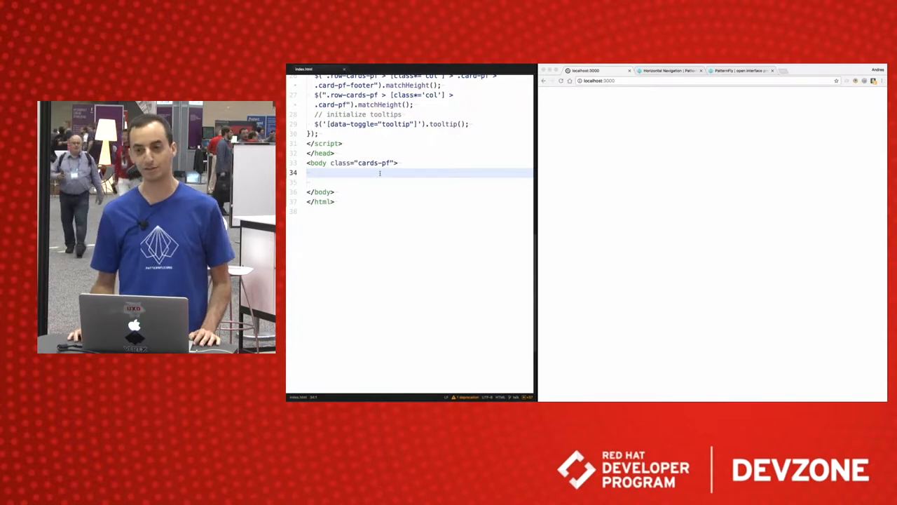
Add a cards-pf container with a row, placeholder columns and a horizontal-nav comment, then view localhost:3000
{"action": "type", "text": "pf-"}
{"action": "type", "text": "<!-- PatternFly Horizontal Nav -->"}
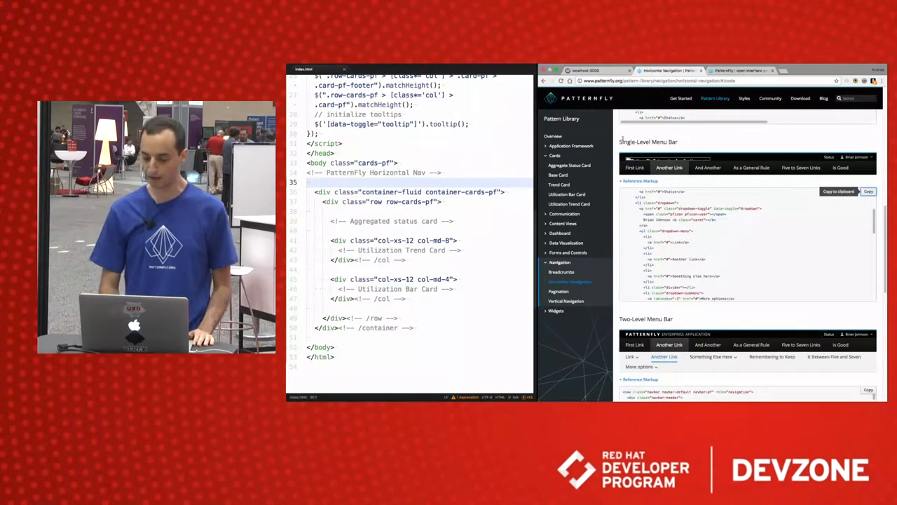
{"action": "scroll", "scroll_direction": "down", "scroll_amount": 3}
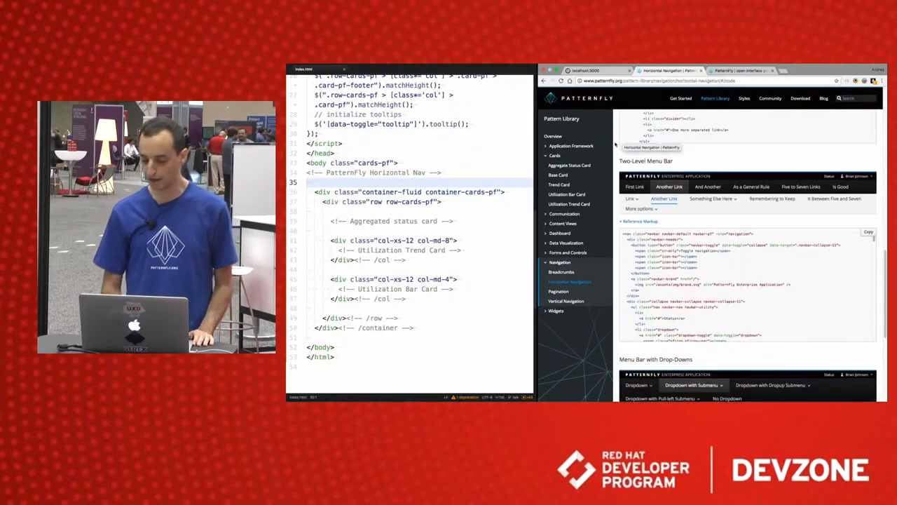
{"action": "scroll", "scroll_direction": "up", "scroll_amount": 3}
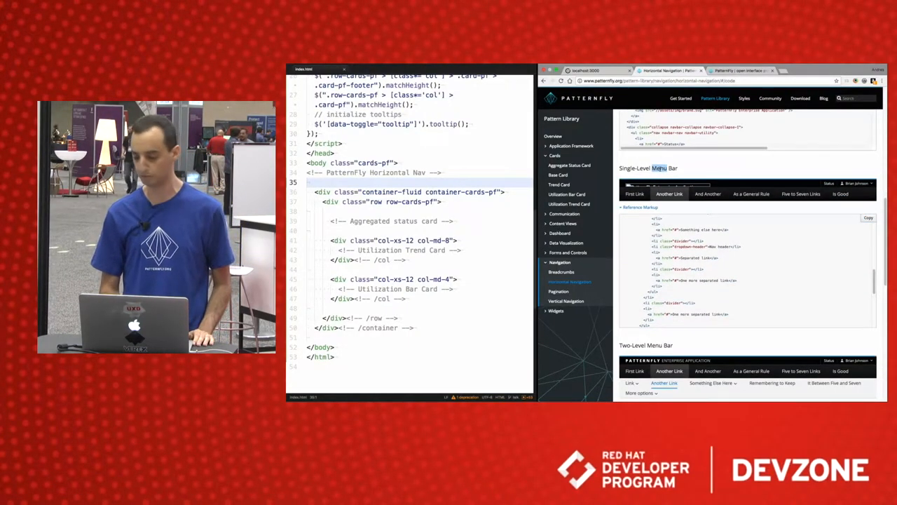
{"action": "left_click", "coordinate": [868, 217]}
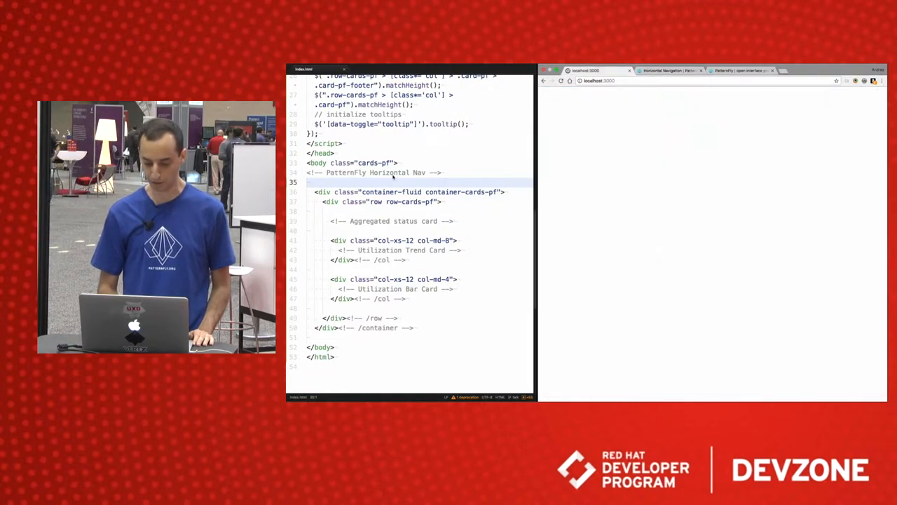
Insert the navbar-primary markup with its six links and check the aggregate status card reference against the preview
{"action": "type", "text": "pf-"}
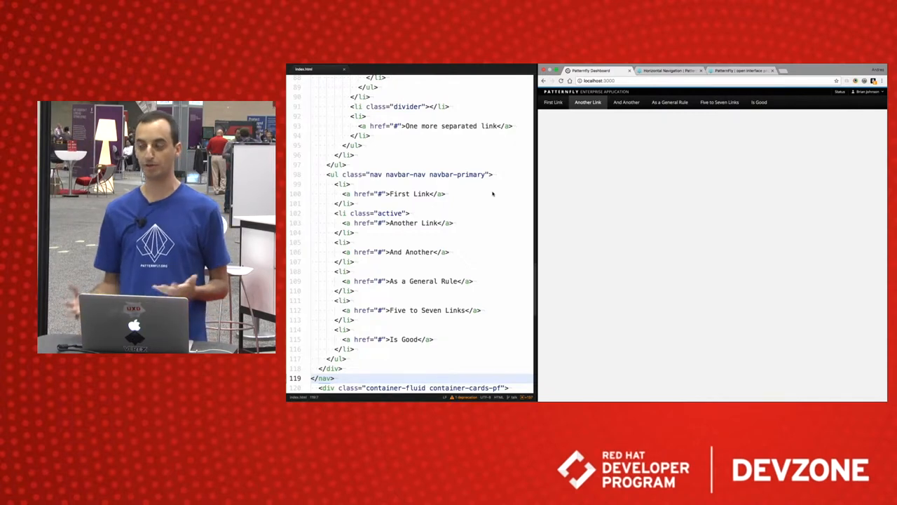
{"action": "scroll", "scroll_direction": "down", "scroll_amount": 3}
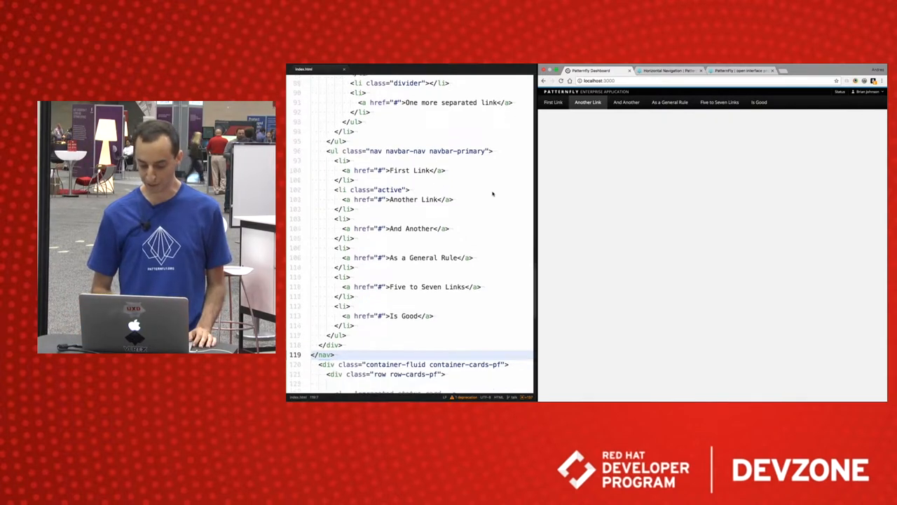
{"action": "scroll", "scroll_direction": "down", "scroll_amount": 3}
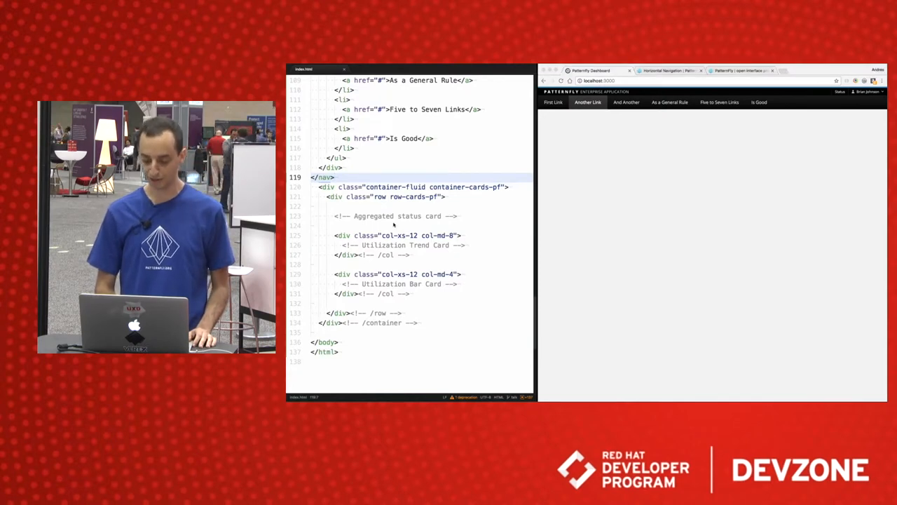
{"action": "left_click", "coordinate": [741, 71]}
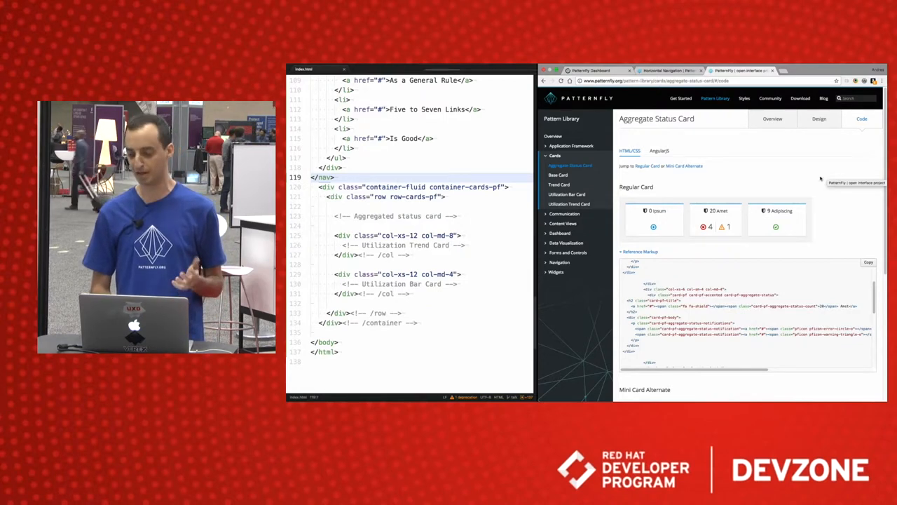
{"action": "left_click", "coordinate": [592, 70]}
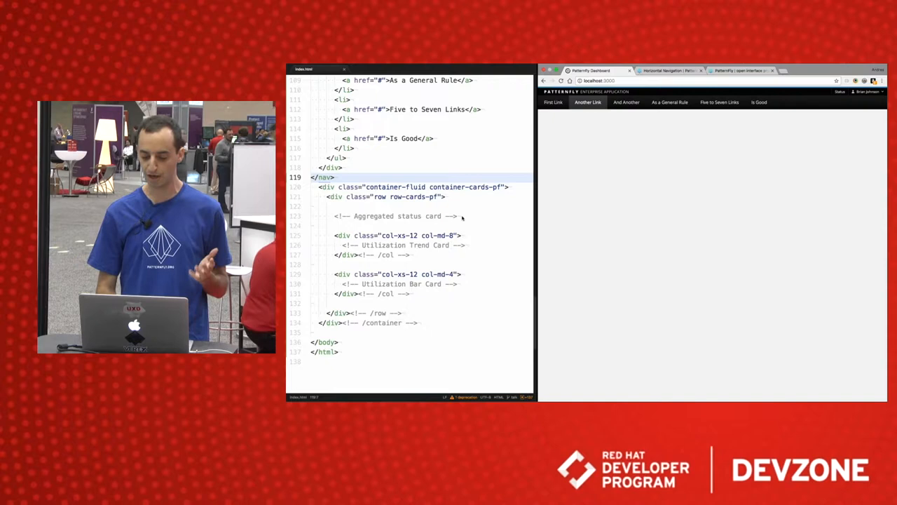
{"action": "type", "text": "p"}
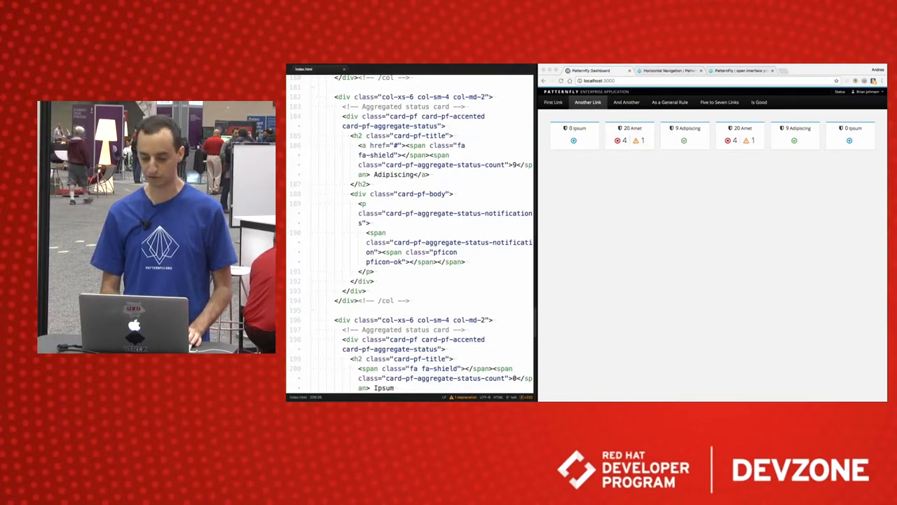
Insert the aggregate status card row and a utilization trend card with CPU, Memory and Network donuts
{"action": "scroll", "scroll_direction": "down", "scroll_amount": 3}
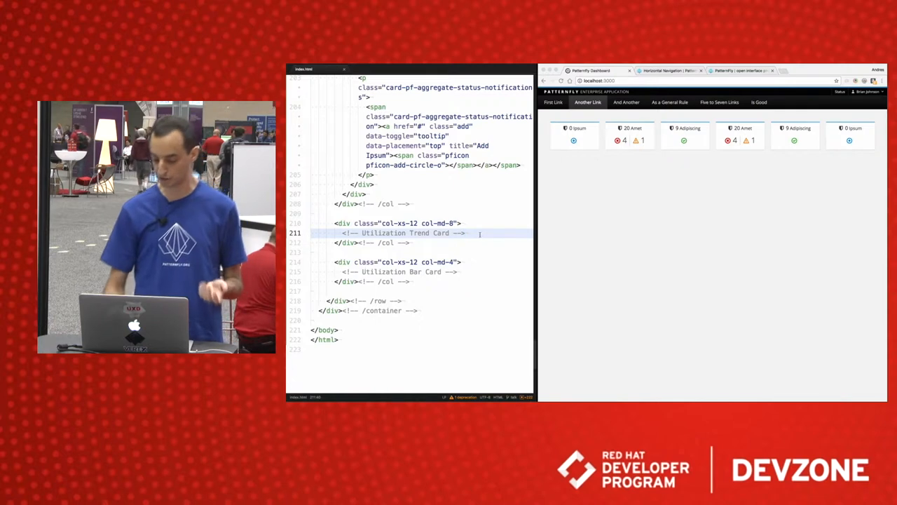
{"action": "type", "text": "pf-"}
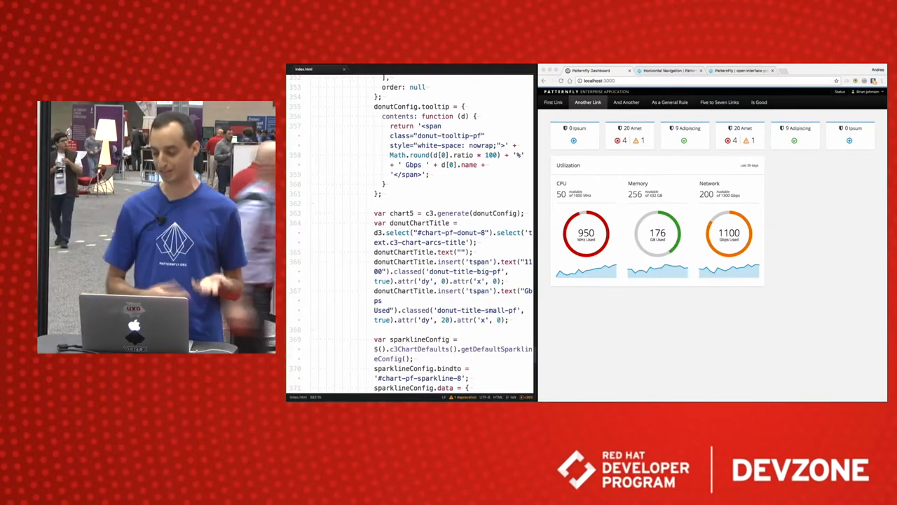
{"action": "scroll", "scroll_direction": "down", "scroll_amount": 3}
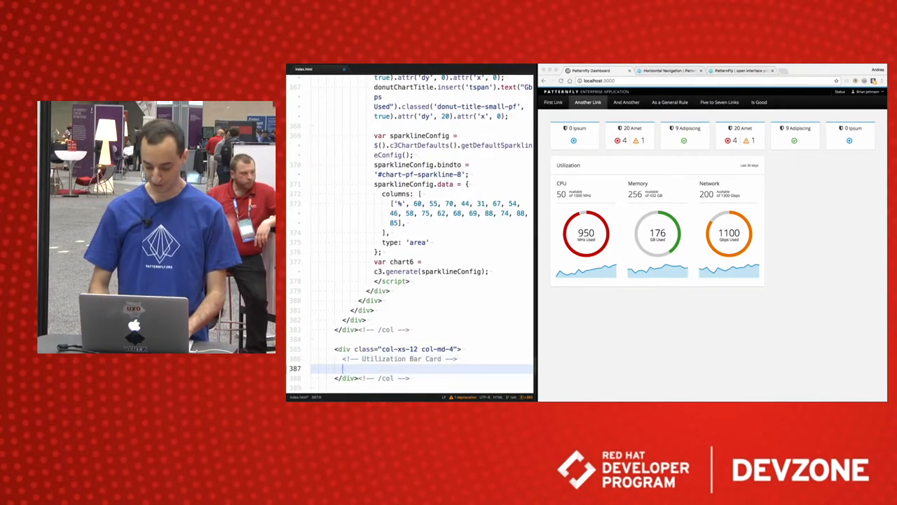
Expand the pf-bar snippet under the Utilization Bar Card comment
{"action": "type", "text": "pf-b"}
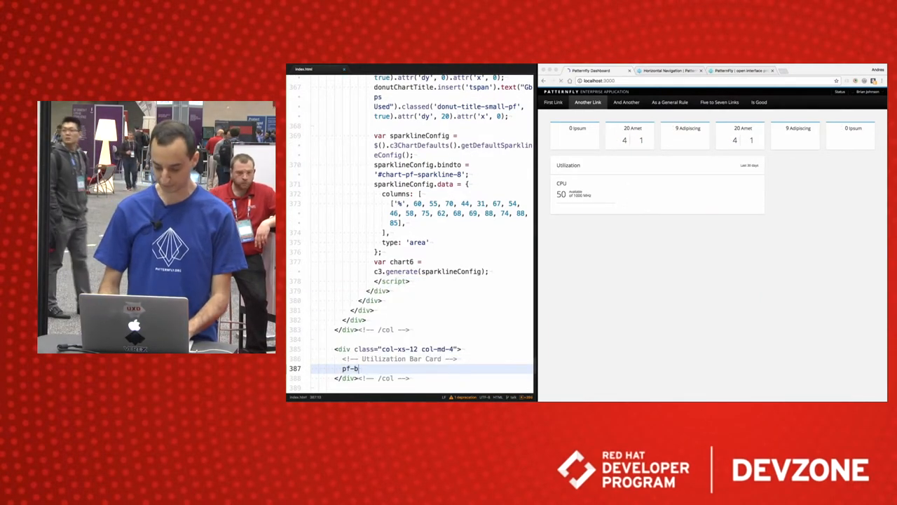
{"action": "type", "text": "ar"}
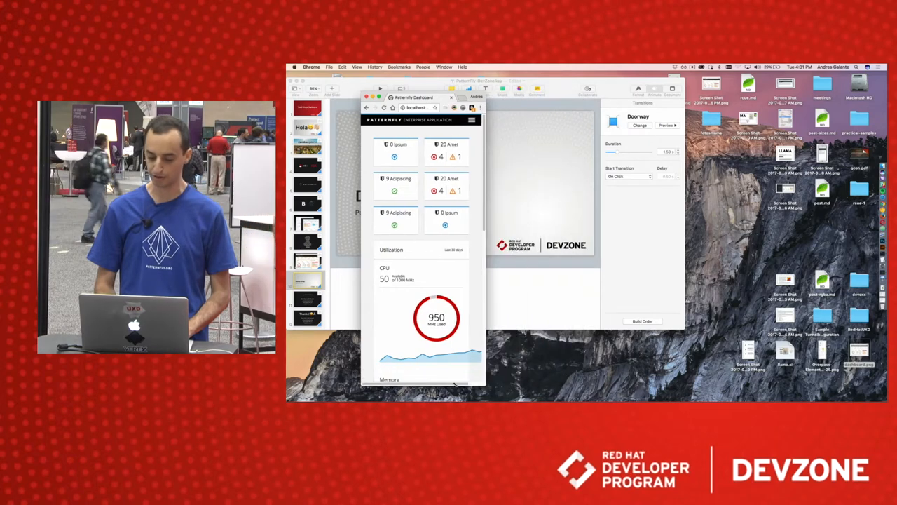
Scroll the narrowed dashboard through its stacked memory and network donuts, then return to Keynote
{"action": "scroll", "scroll_direction": "down", "scroll_amount": 3}
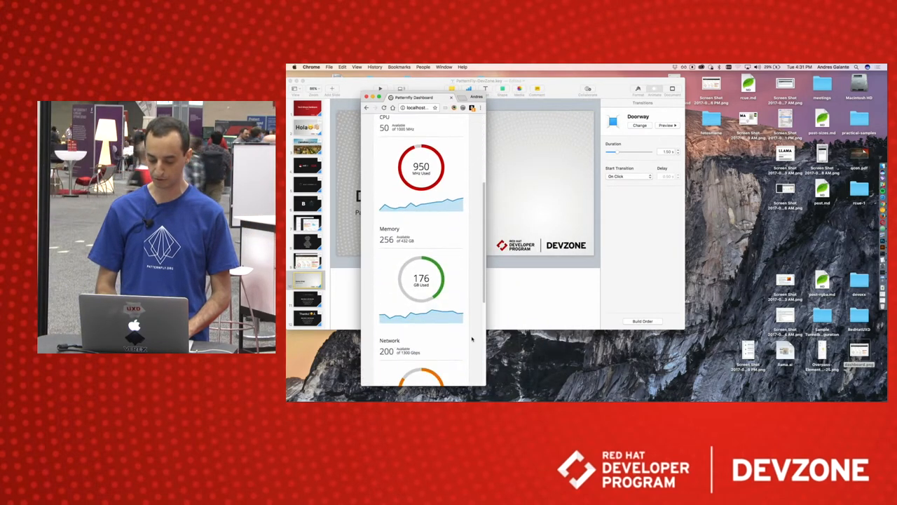
{"action": "scroll", "scroll_direction": "up", "scroll_amount": 3}
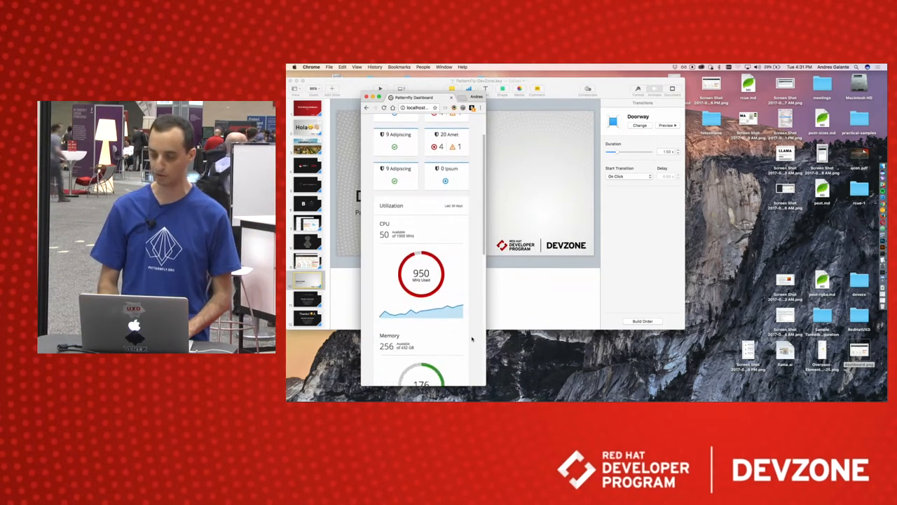
{"action": "left_click", "coordinate": [306, 280]}
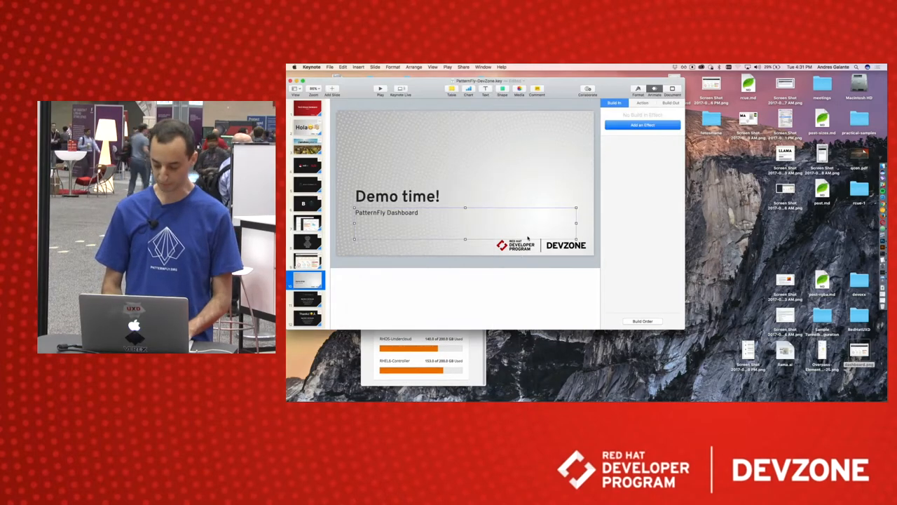
Play the slideshow on the 'Demo time! PatternFly Dashboard' slide full screen
{"action": "left_click", "coordinate": [380, 89]}
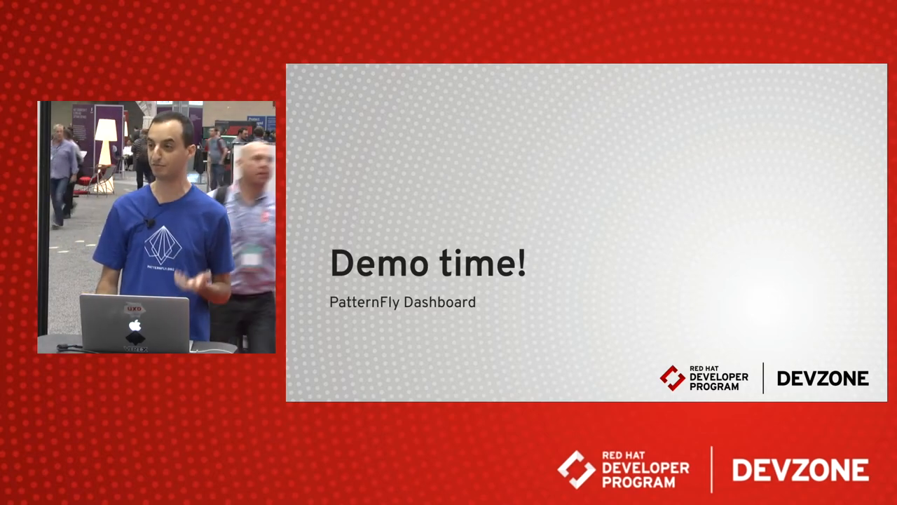